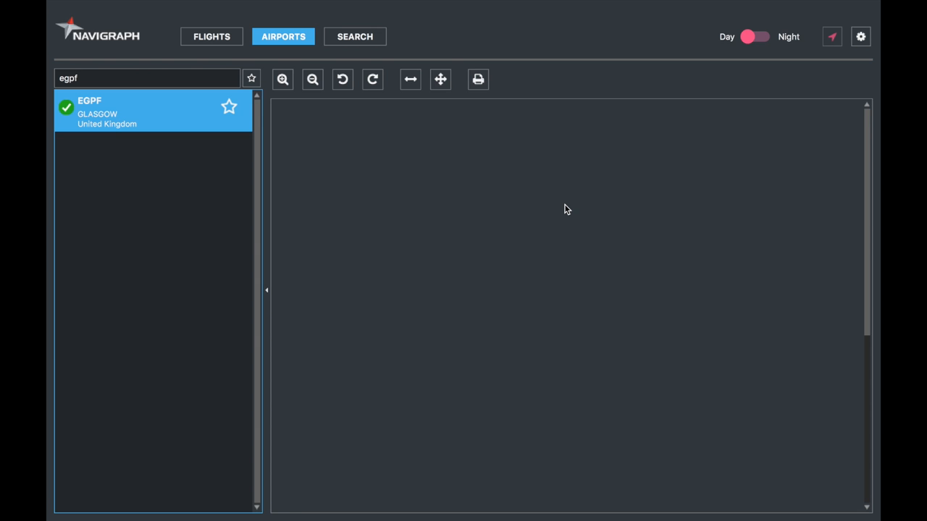
mouse_move(163, 139)
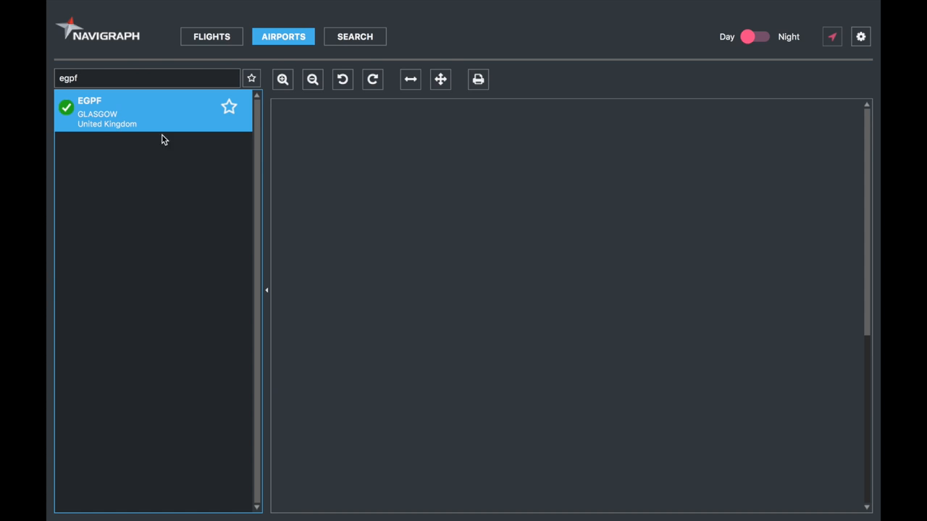
Select EGPF Glasgow from the Airports list to show its TAXI chart list
click(109, 113)
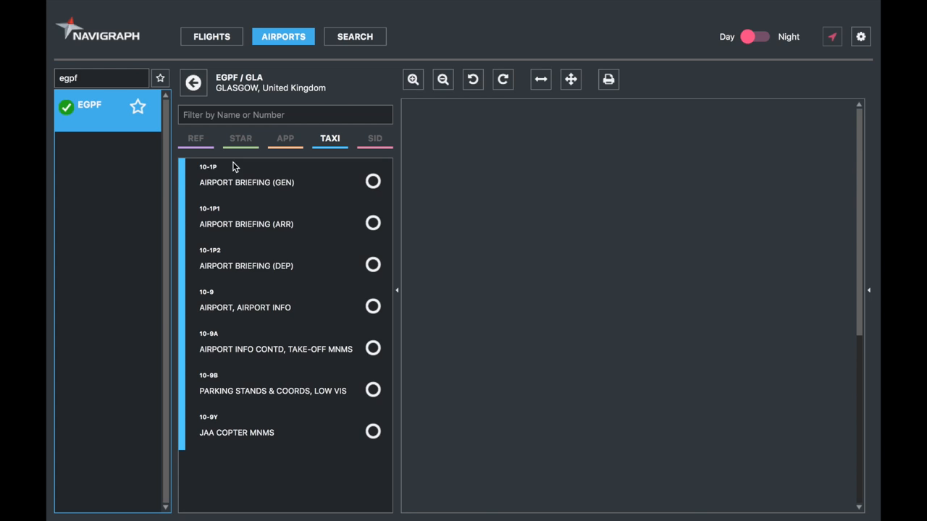
mouse_move(262, 187)
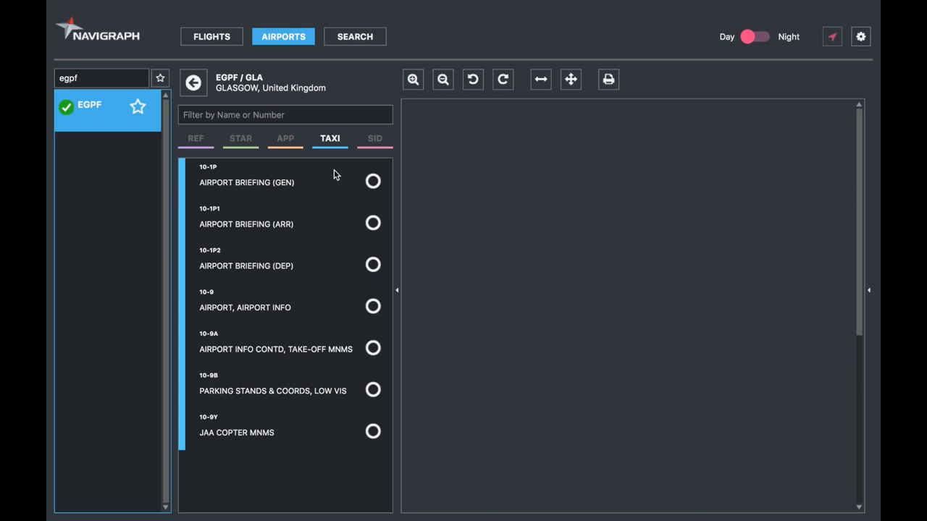
Display the 10-1P general airport briefing with ATIS, noise abatement and parking information
click(246, 182)
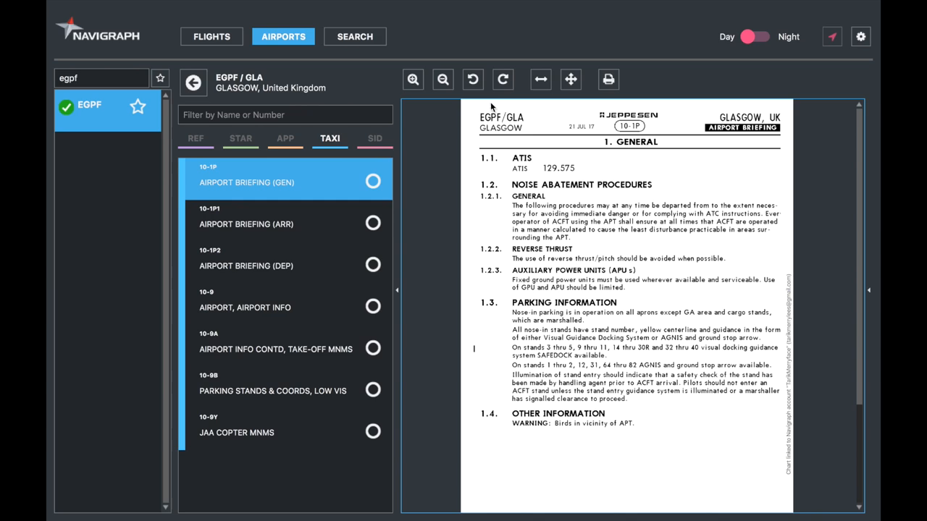
mouse_move(791, 226)
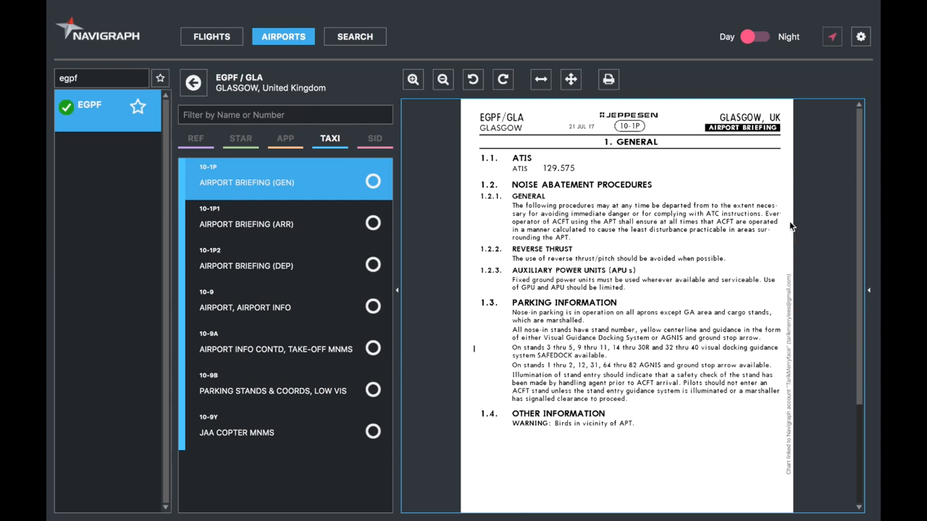
mouse_move(462, 327)
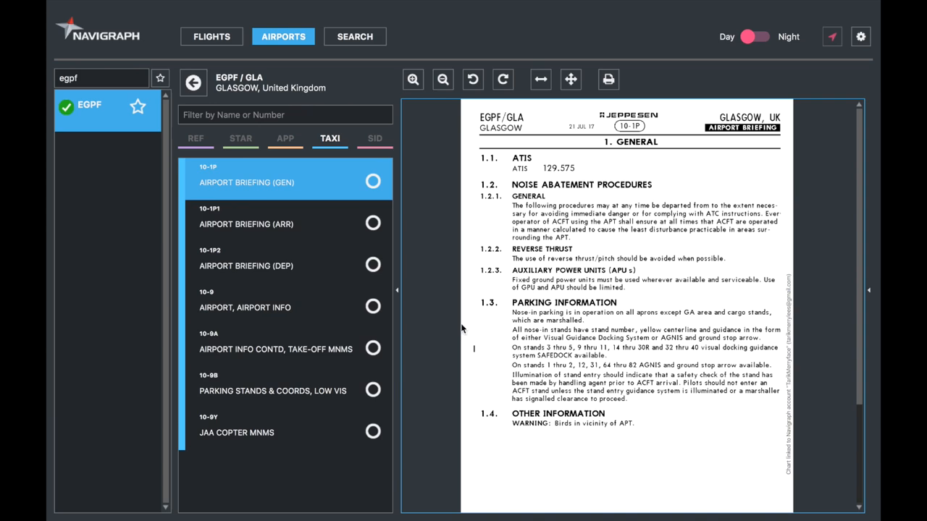
mouse_move(745, 435)
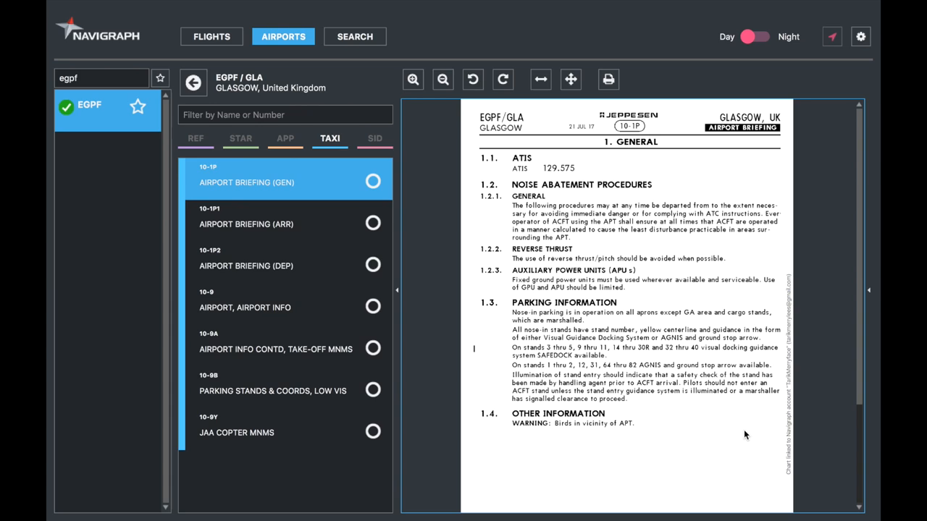
mouse_move(686, 272)
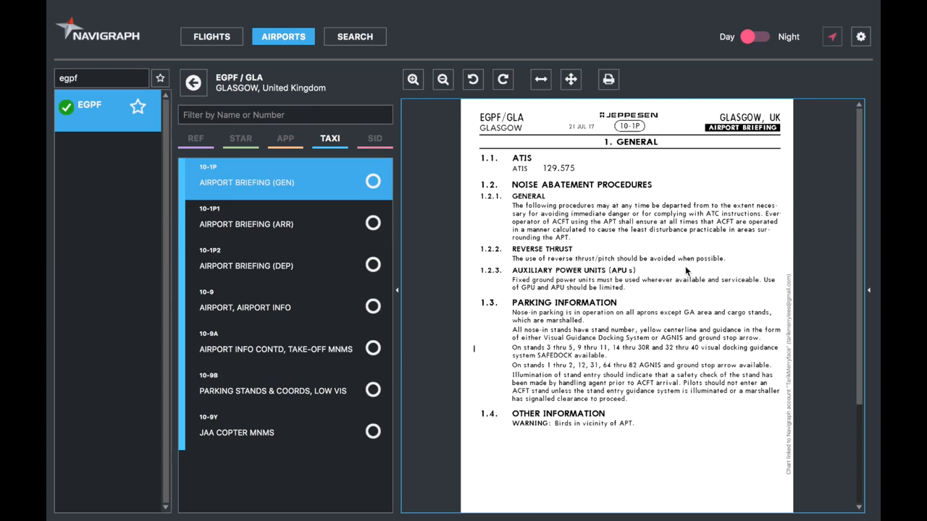
mouse_move(675, 441)
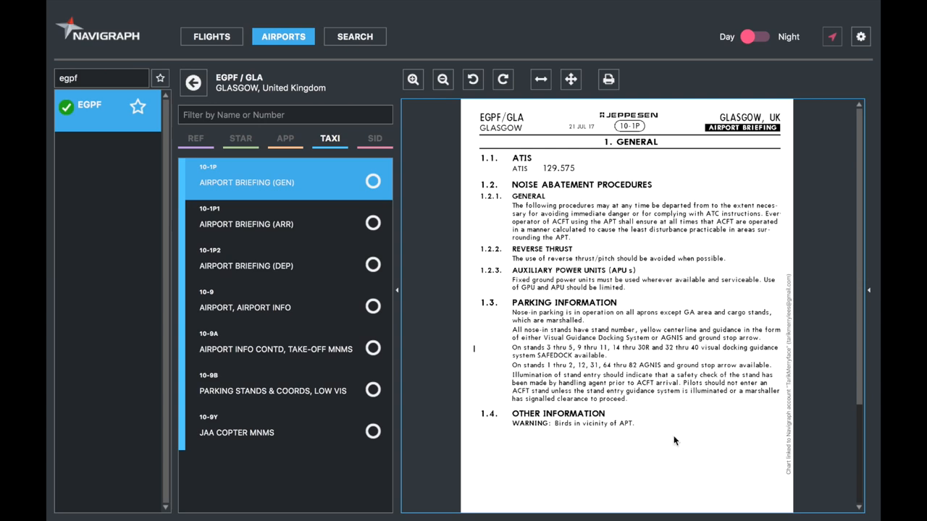
mouse_move(689, 165)
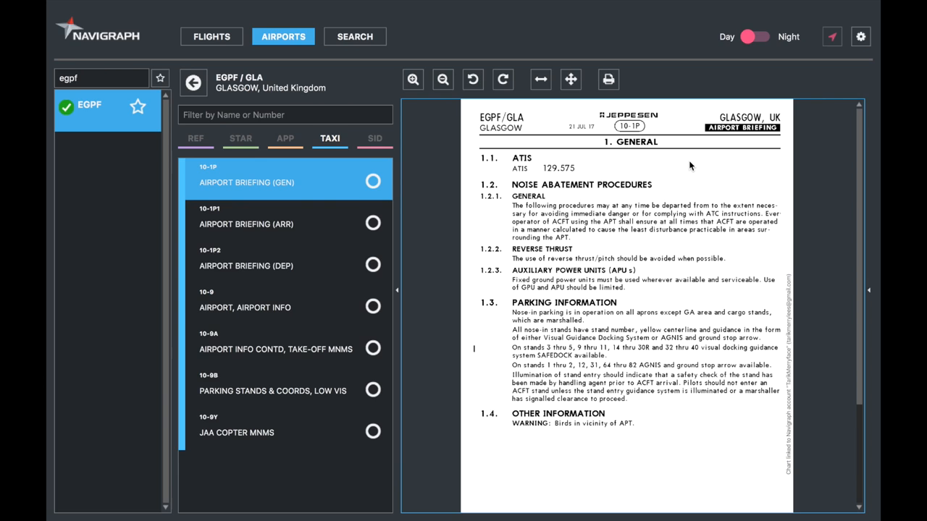
Display the 10-1P1 arrival briefing with arrival noise abatement and runway operations
click(246, 223)
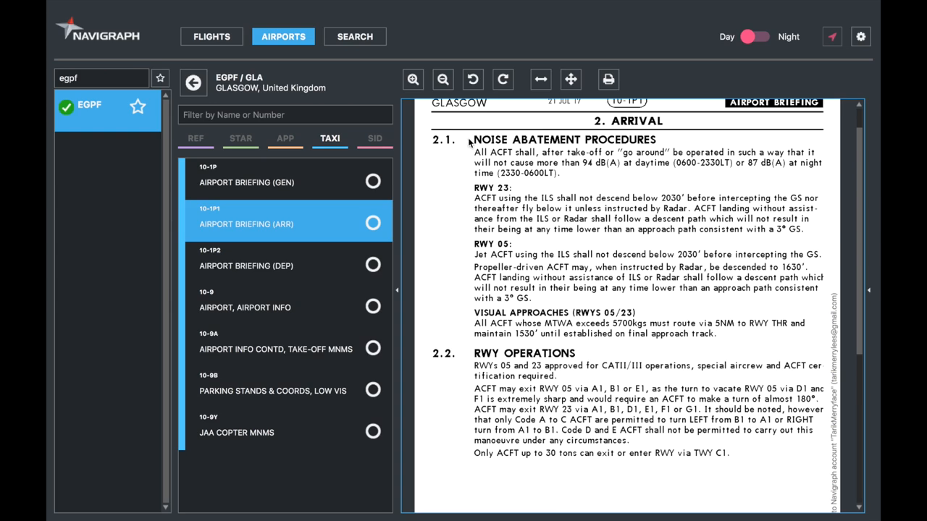
mouse_move(862, 365)
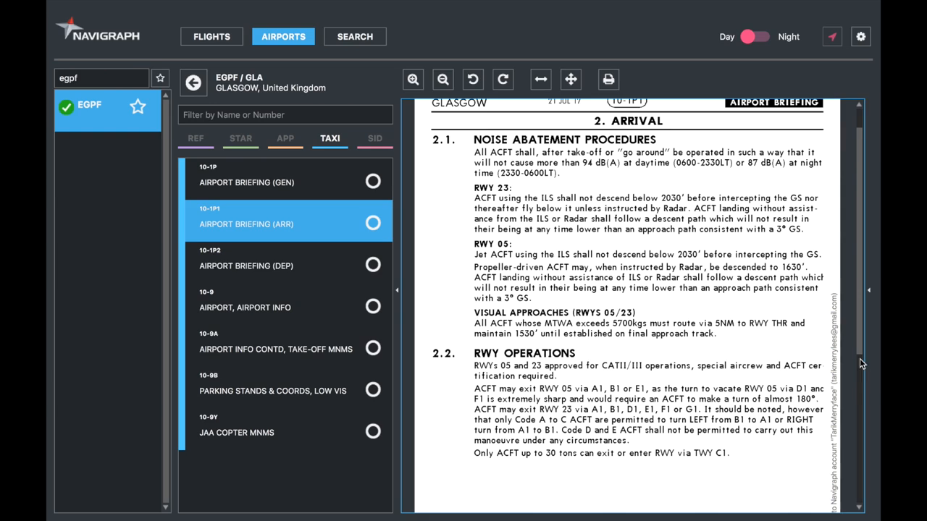
mouse_move(504, 391)
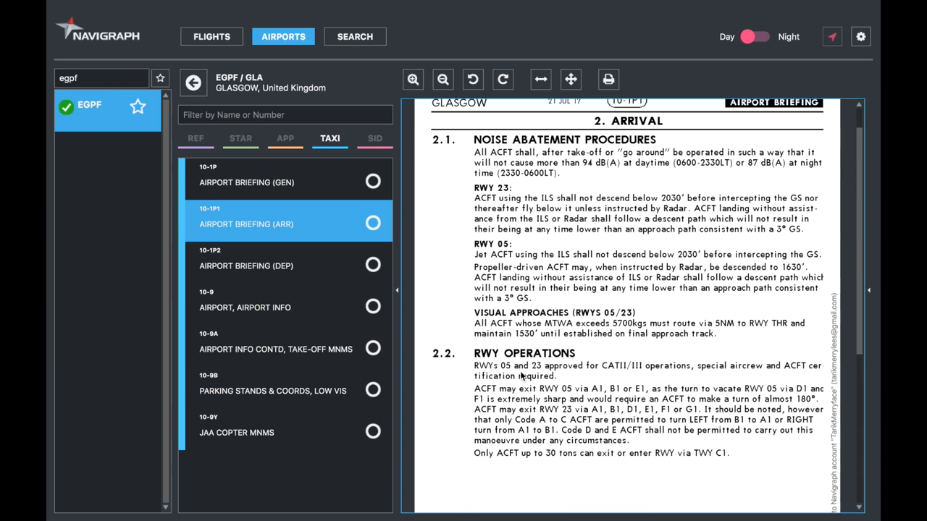
mouse_move(271, 276)
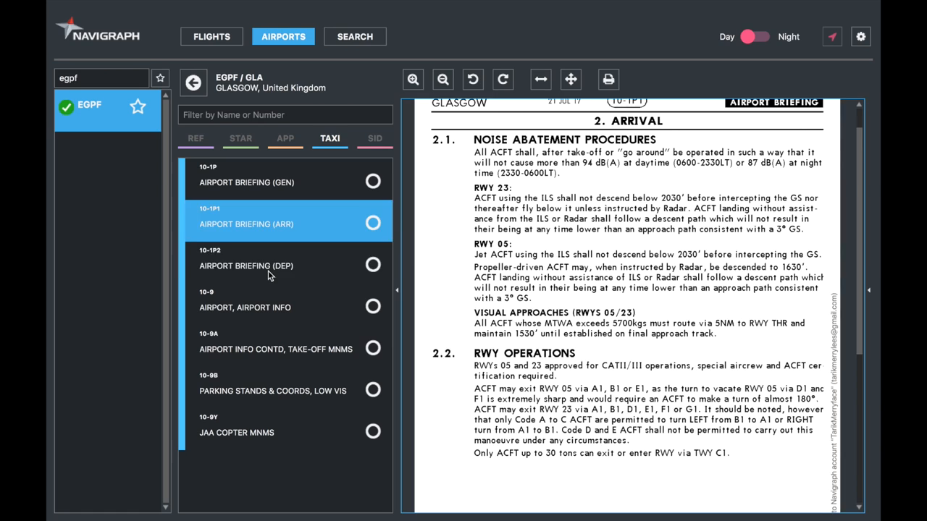
Read through the 10-1P2 departure briefing, then show the 10-9 airport chart
click(246, 267)
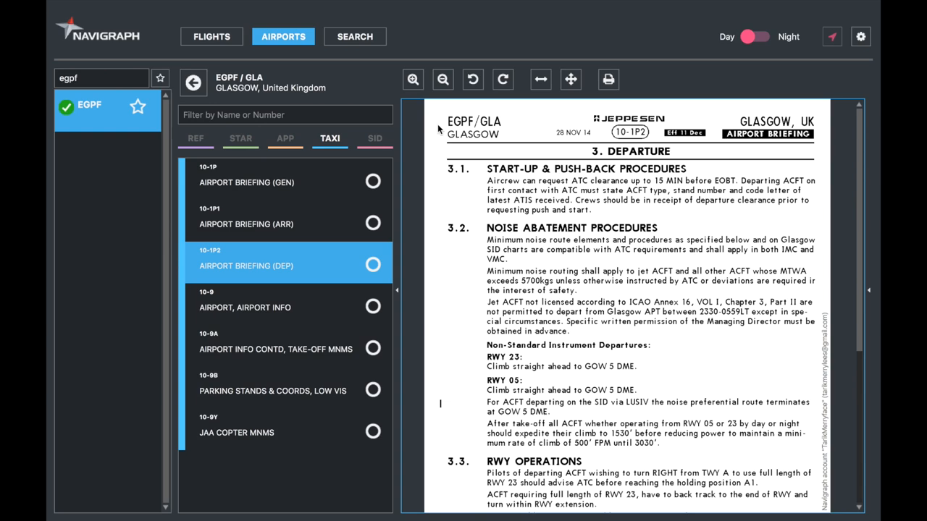
mouse_move(703, 143)
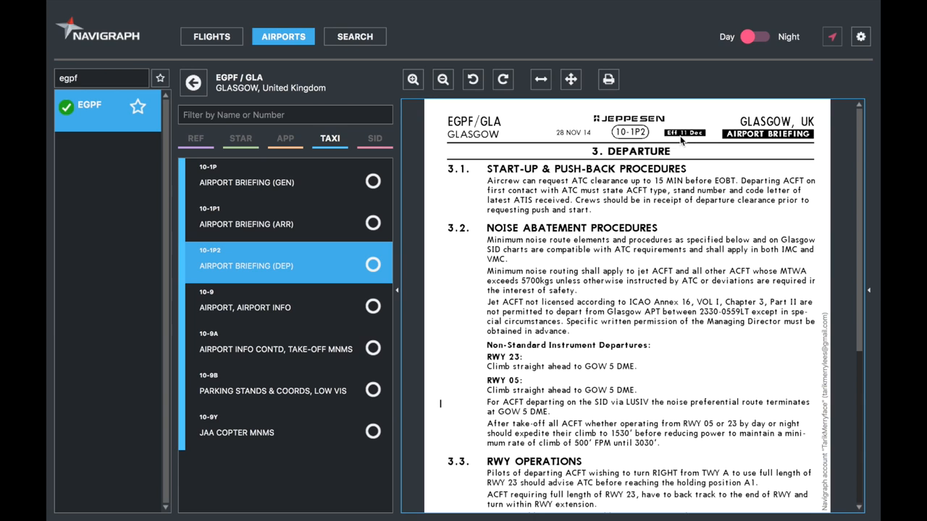
scroll(down, 3)
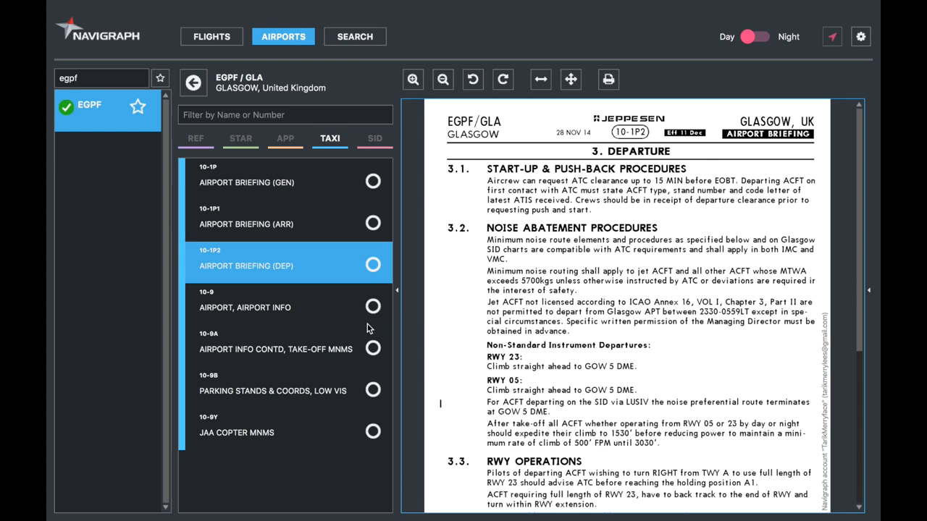
click(244, 307)
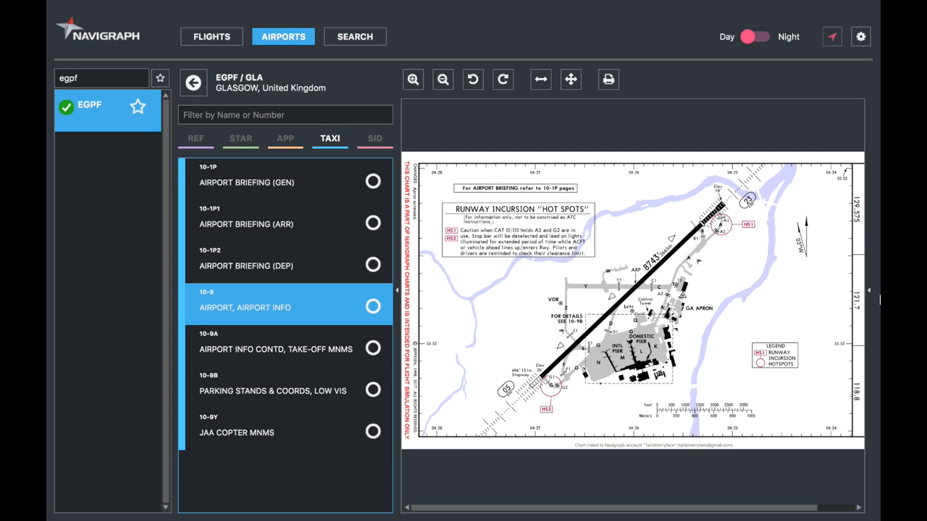
click(289, 349)
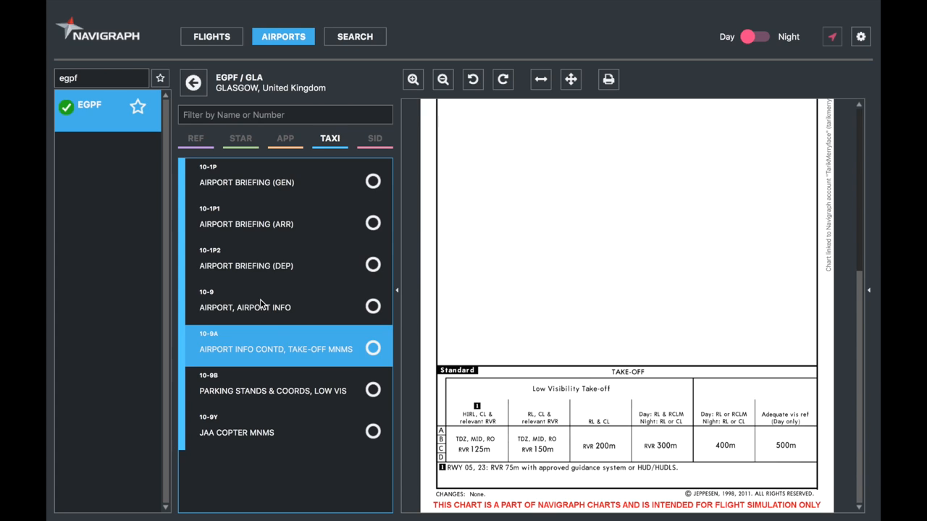
click(244, 307)
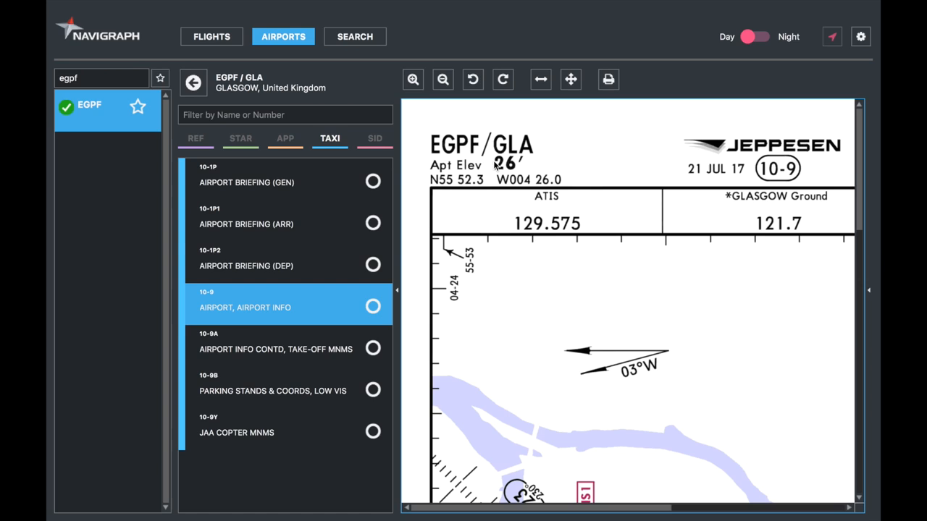
mouse_move(454, 122)
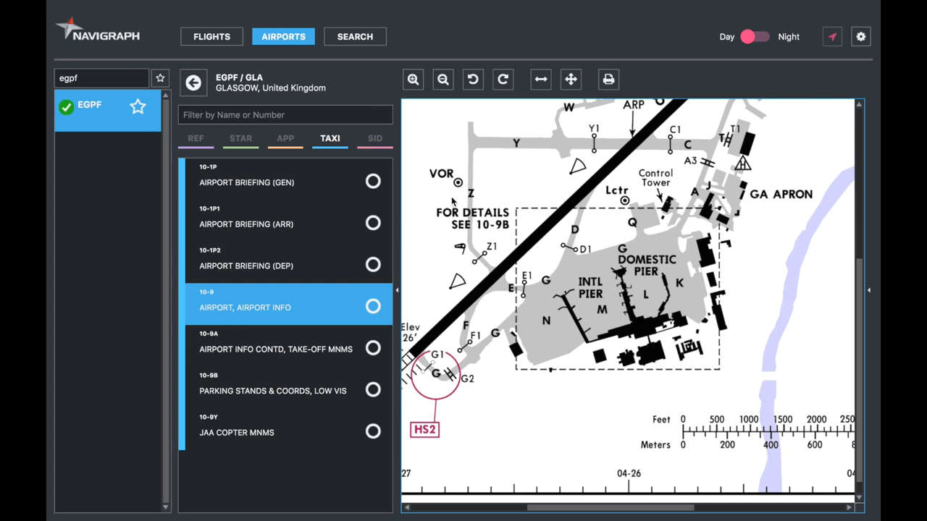
Display the 10-9B parking stands chart, then return to the 10-9 airport chart
click(275, 391)
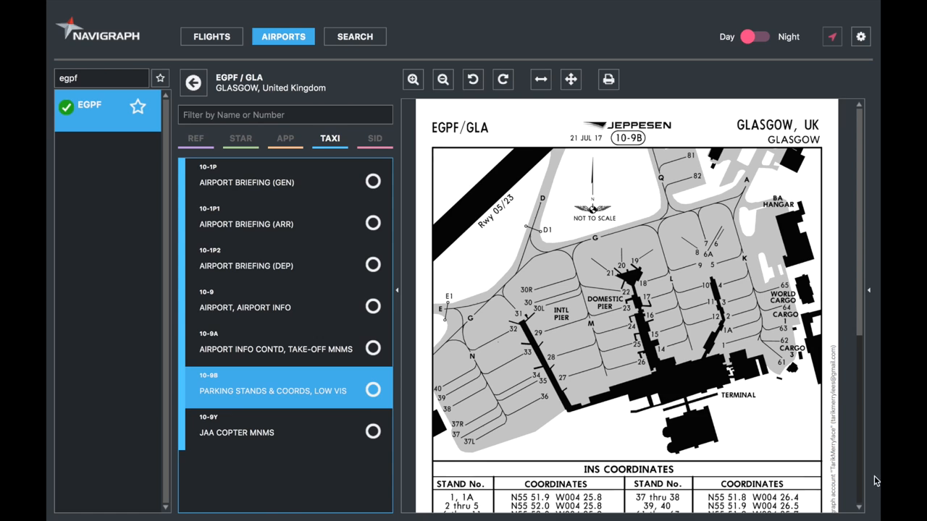
click(245, 307)
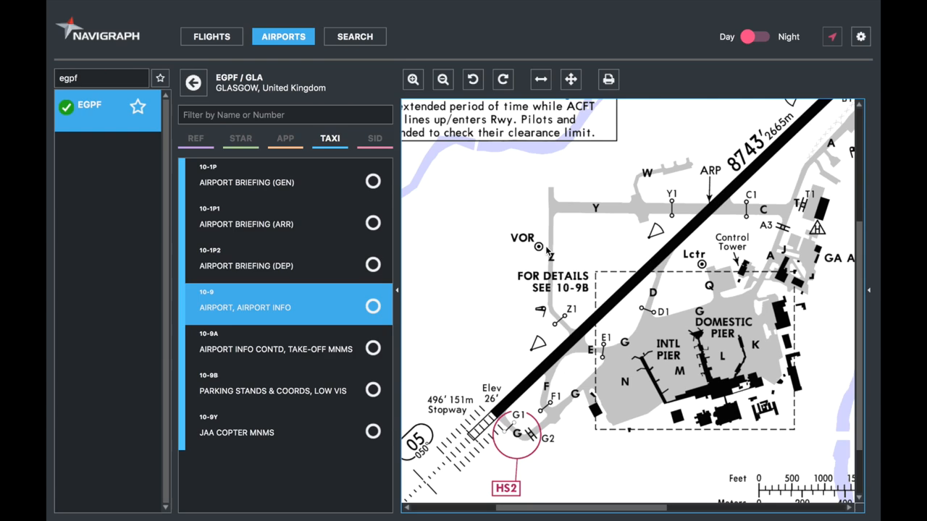
mouse_move(739, 301)
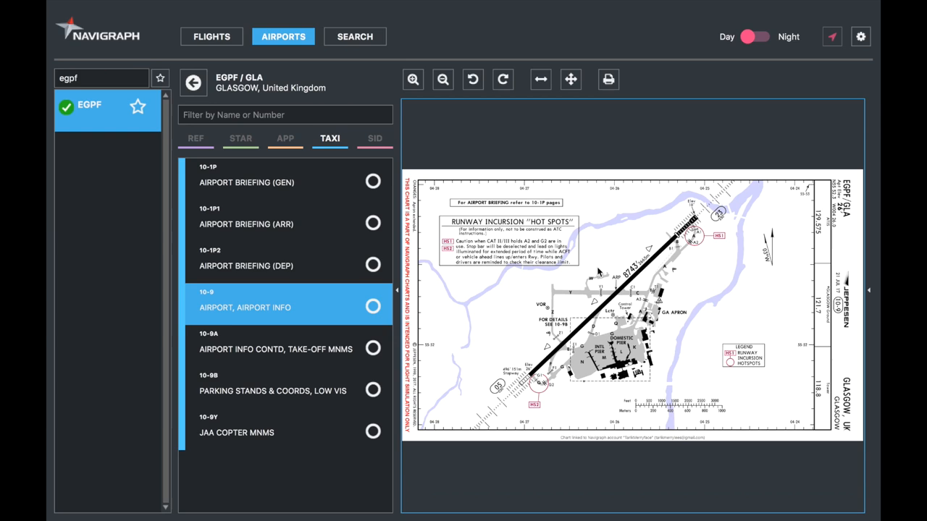
mouse_move(385, 362)
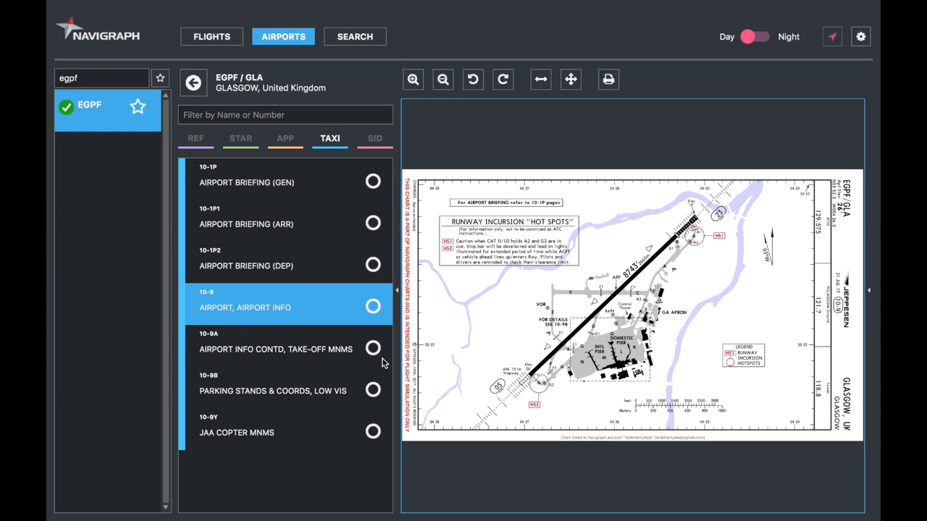
mouse_move(192, 356)
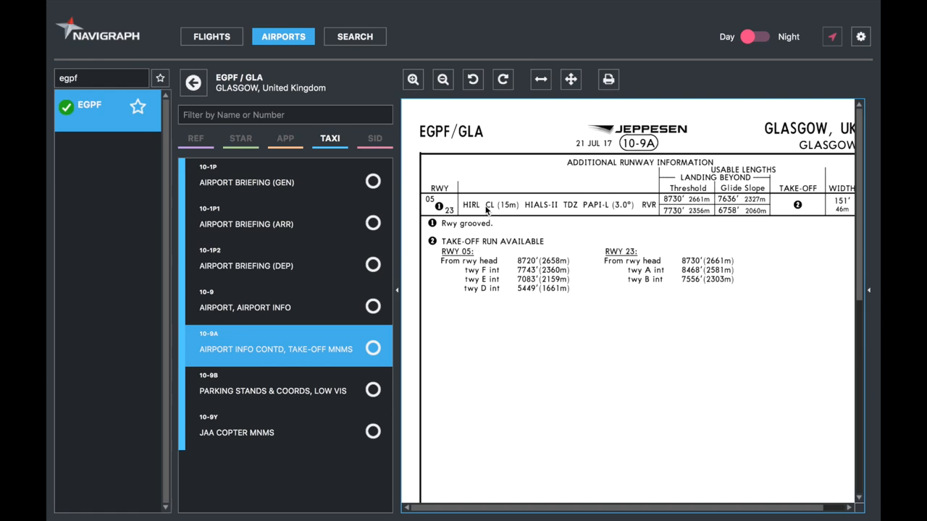
mouse_move(536, 226)
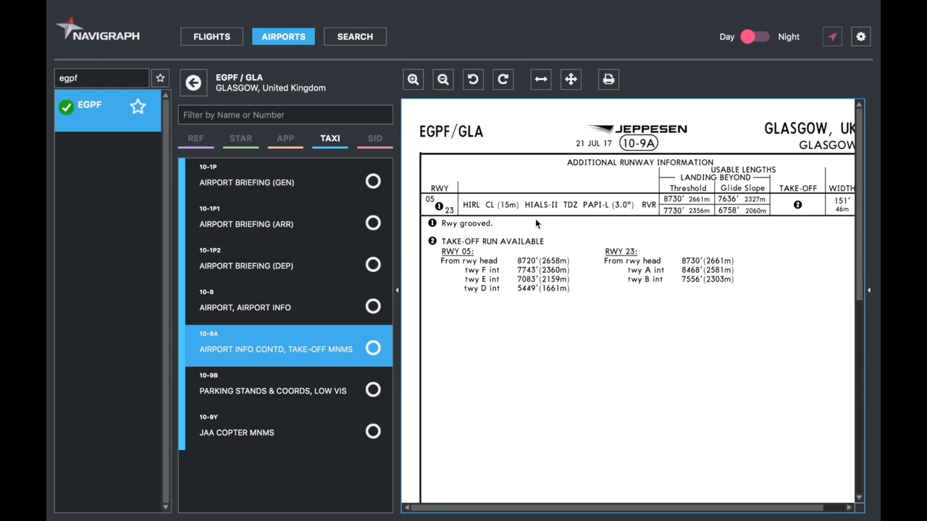
mouse_move(594, 181)
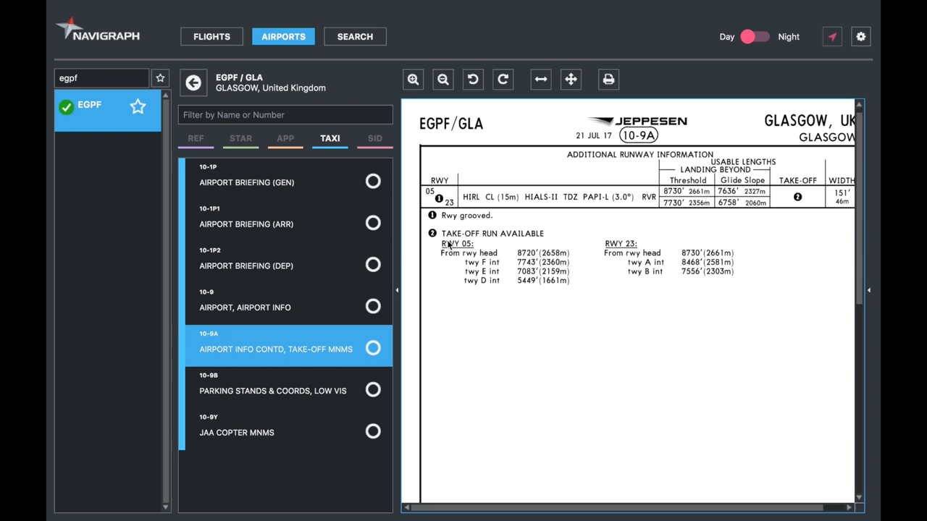
mouse_move(504, 283)
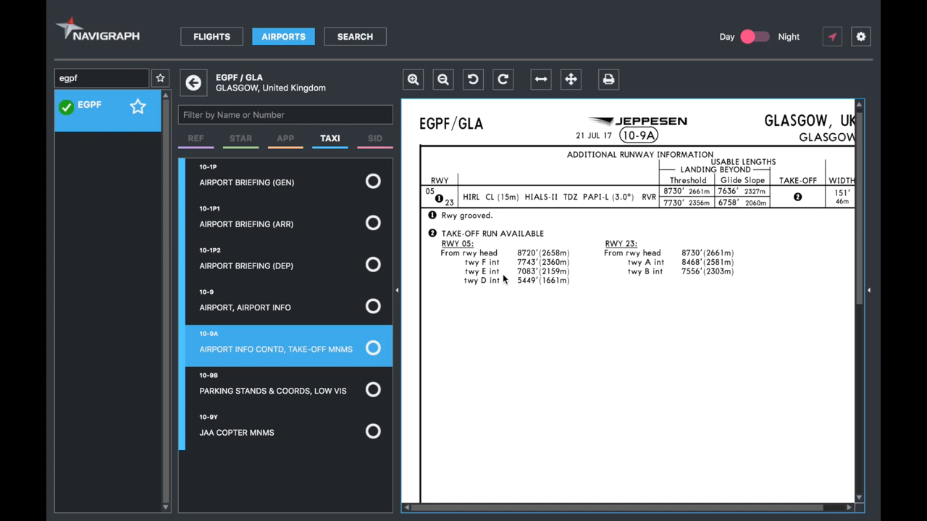
mouse_move(504, 227)
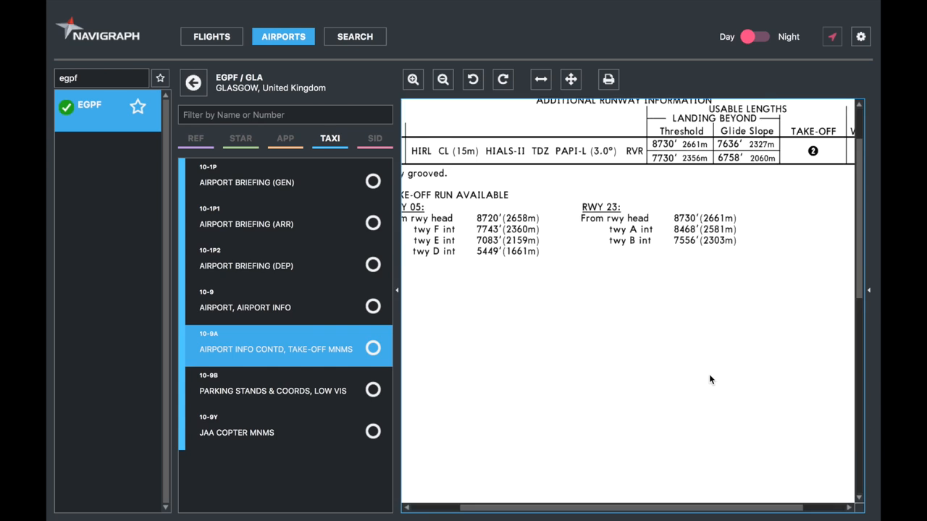
Scroll down the 10-9A runway information and take-off run chart
scroll(down, 3)
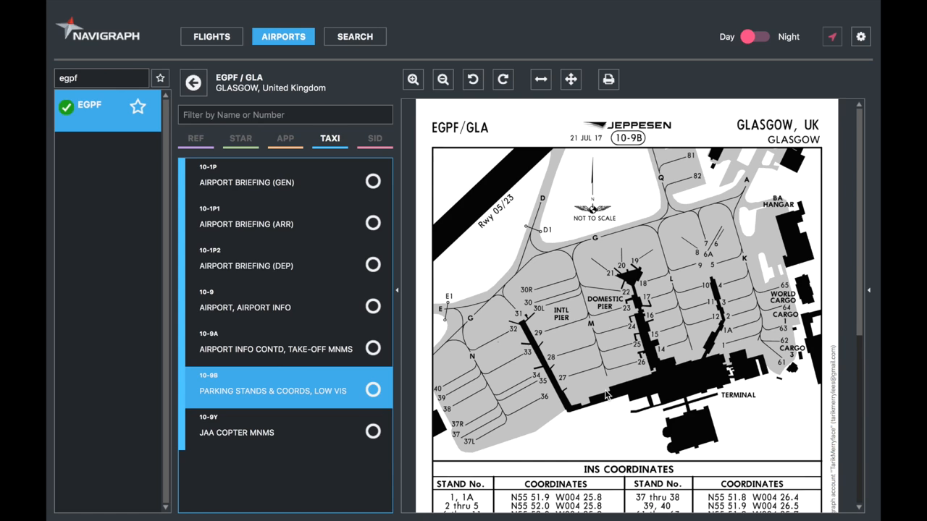
Scroll the 10-9B chart down to the INS coordinates table and low visibility procedures
scroll(down, 3)
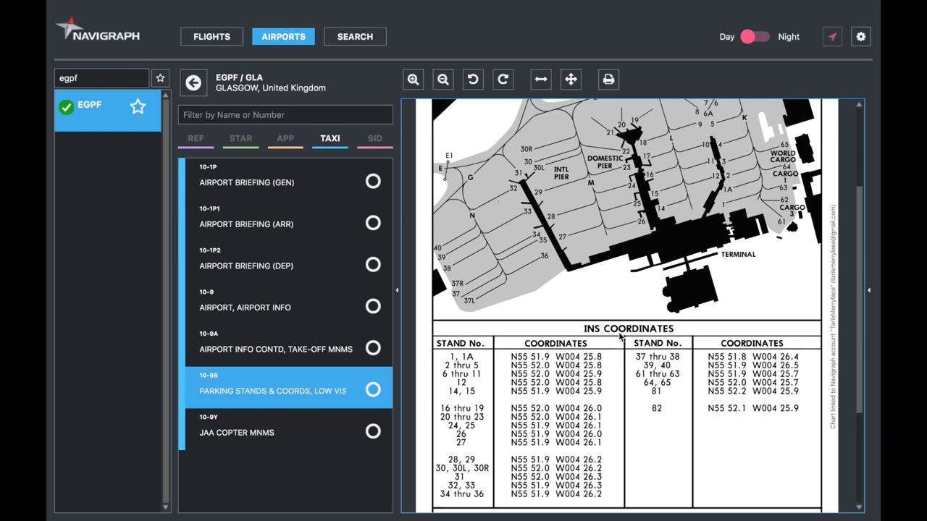
scroll(down, 3)
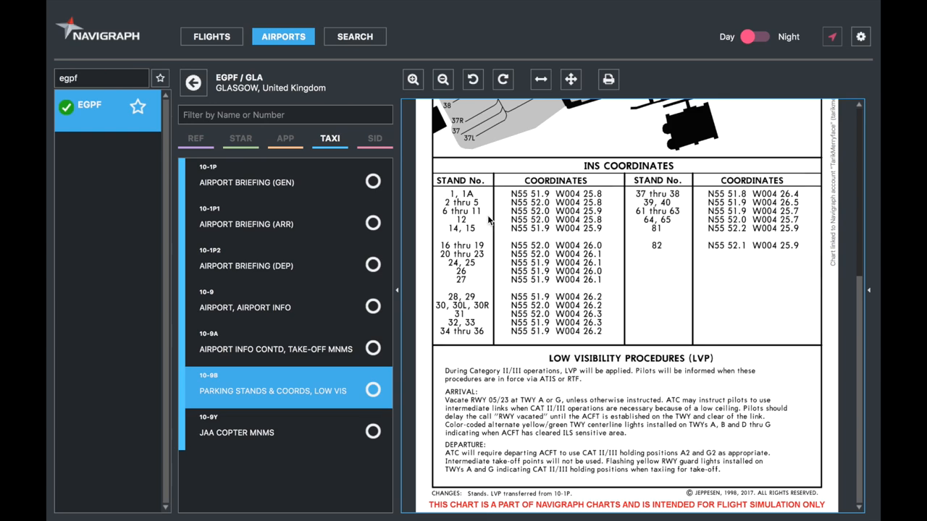
mouse_move(466, 219)
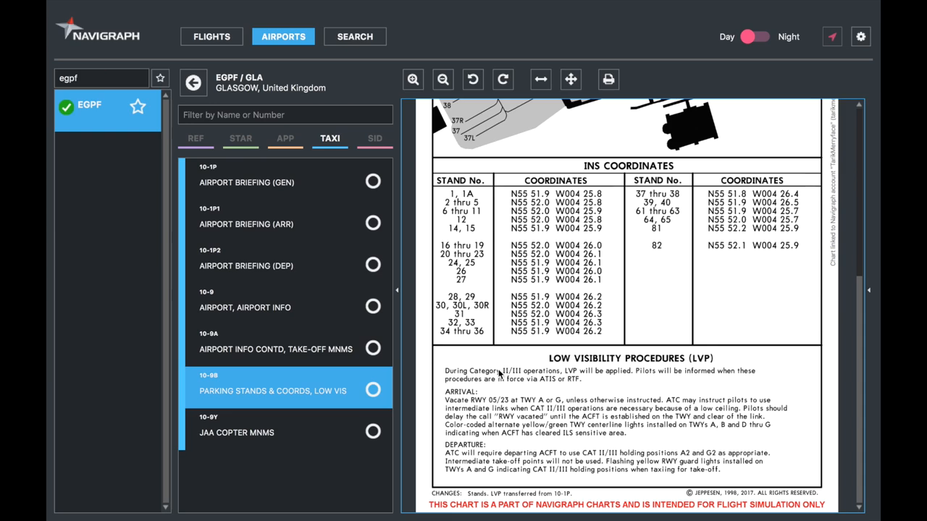
mouse_move(588, 370)
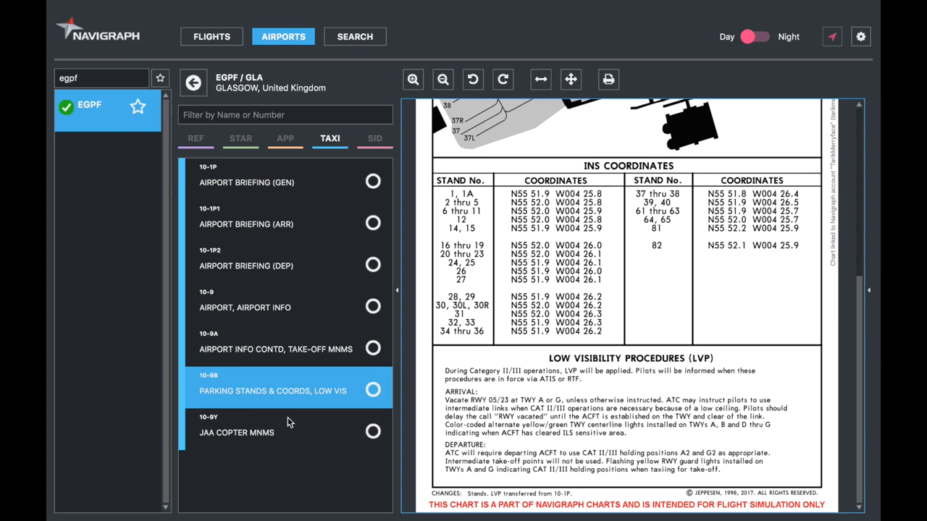
Display the 10-9Y JAA copter minimums with straight-in and circle-to-land minima
click(236, 431)
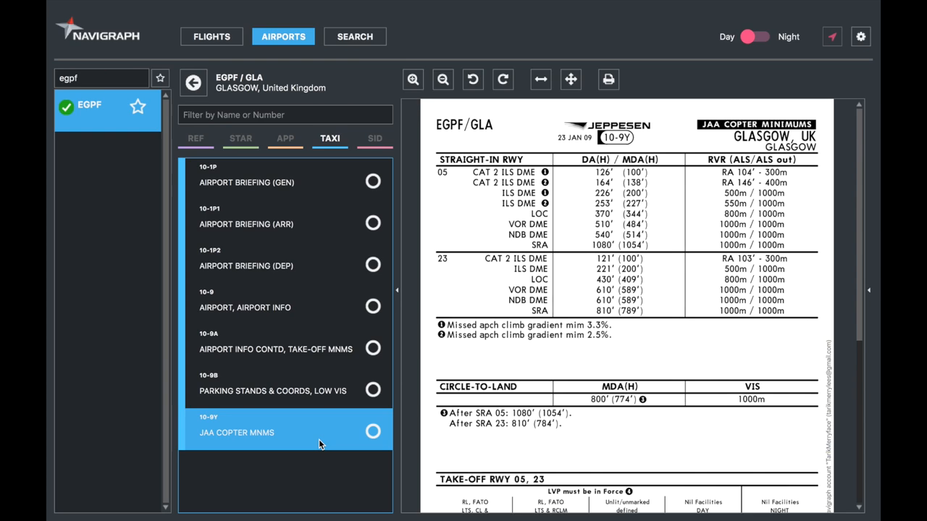
mouse_move(574, 146)
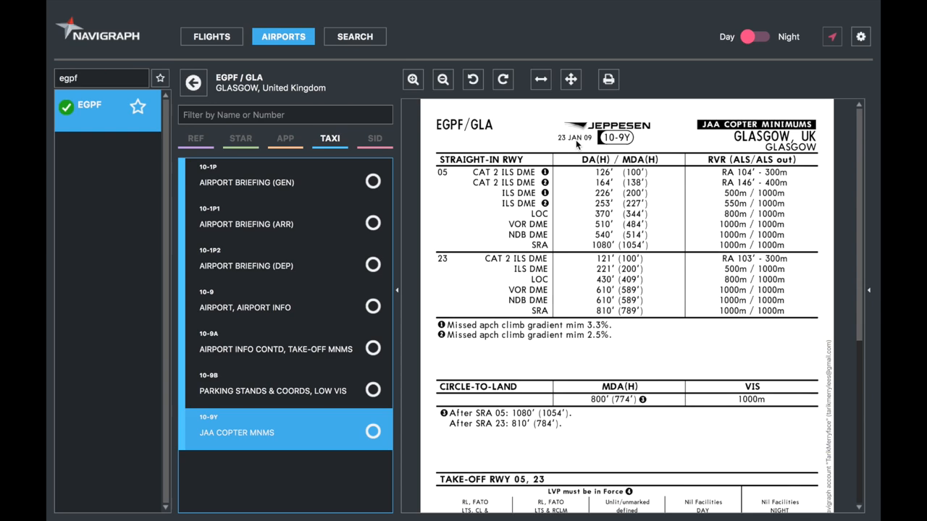
mouse_move(553, 148)
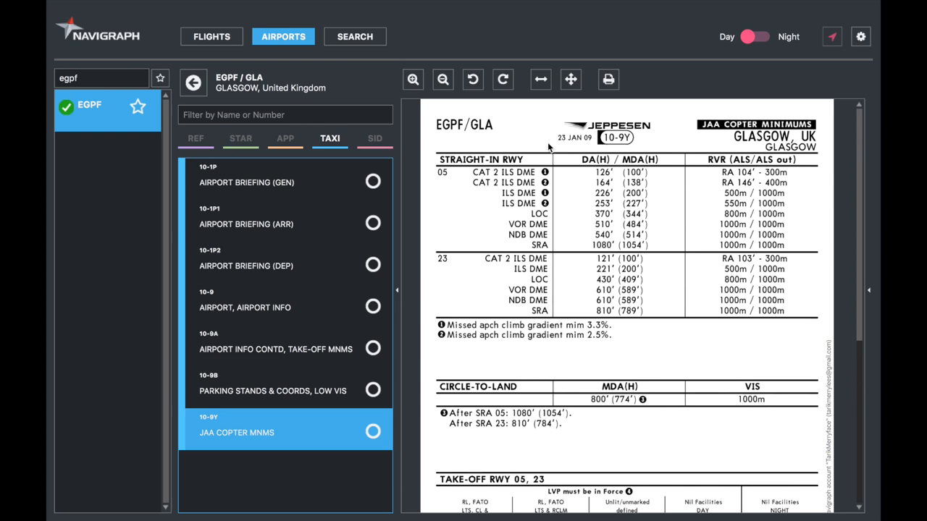
mouse_move(684, 166)
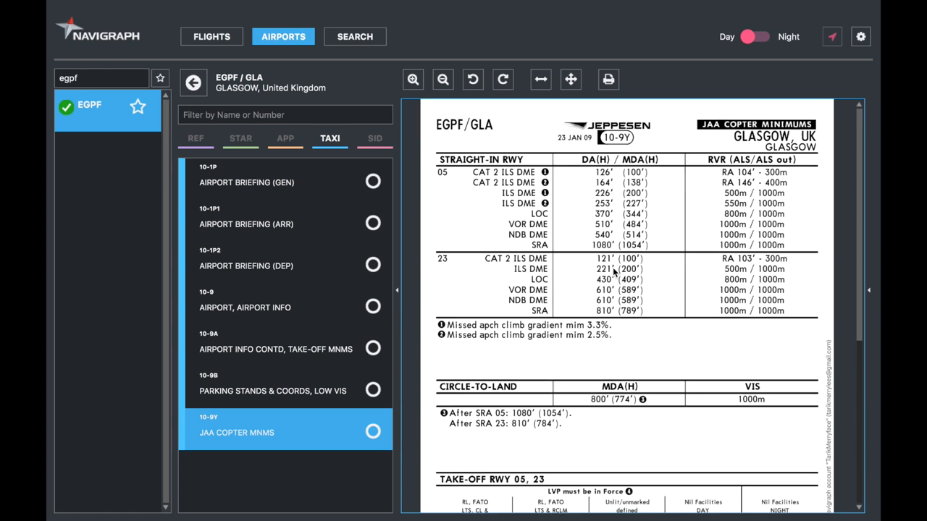
mouse_move(664, 352)
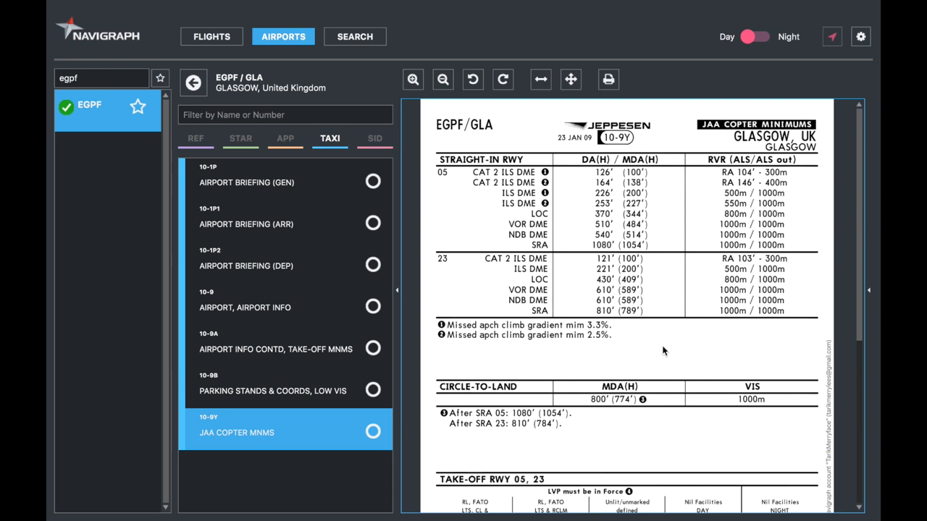
Reopen the 10-9 airport chart, then return to the 10-1P general briefing
click(245, 307)
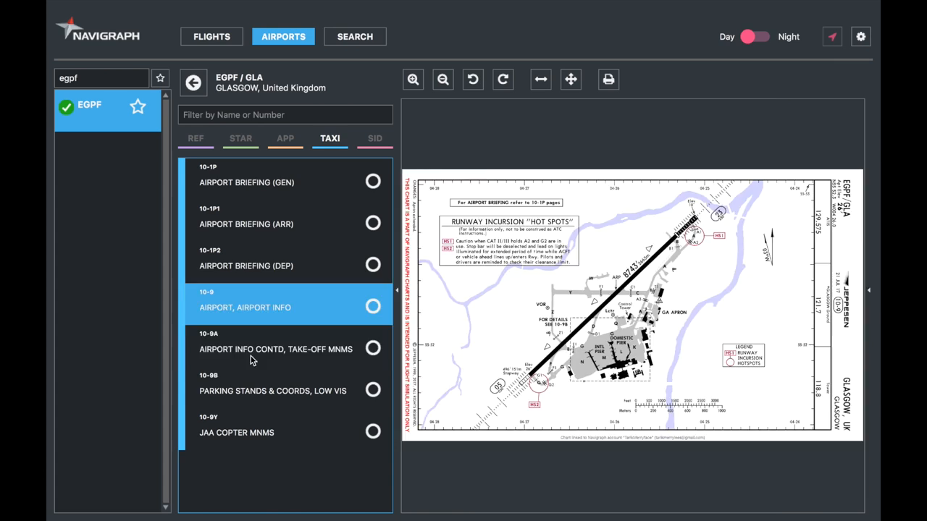
click(246, 183)
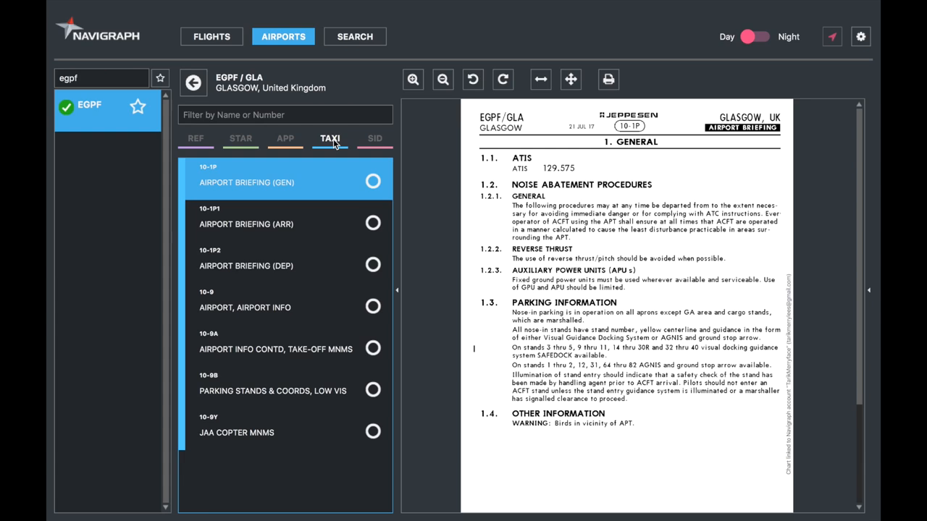
mouse_move(420, 180)
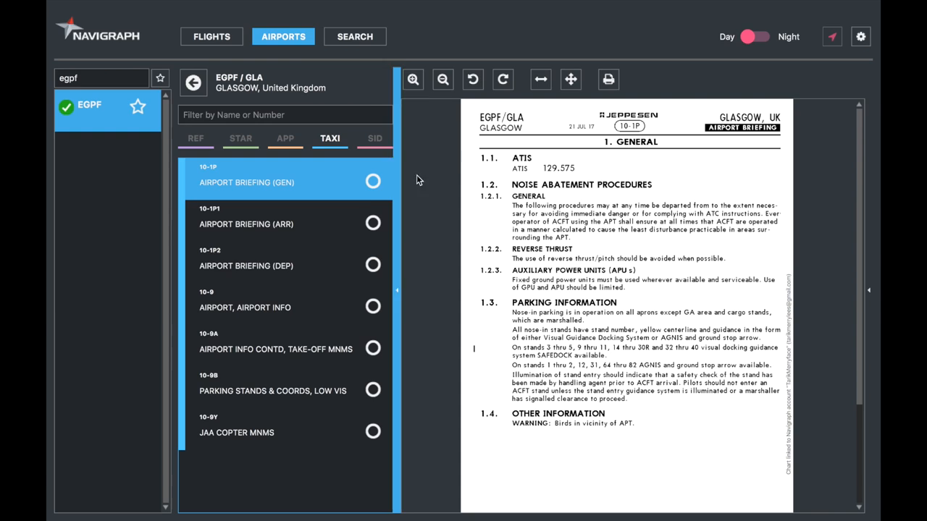
mouse_move(253, 208)
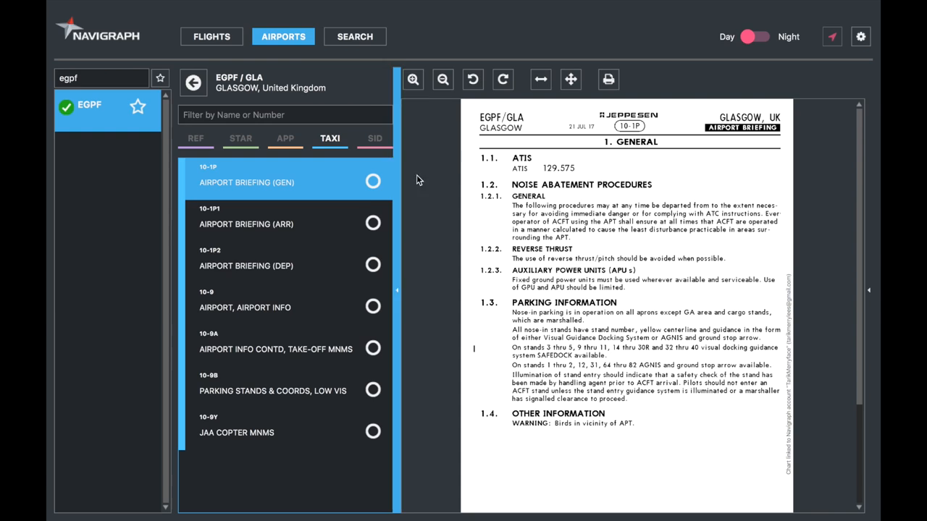